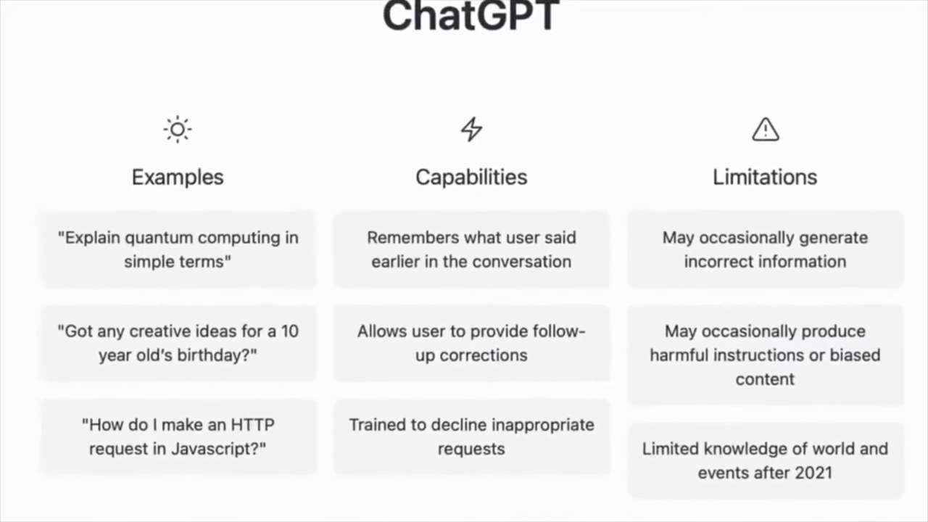
Enter a query on the definition of generative AI in Google Search.
scroll("up", 3)
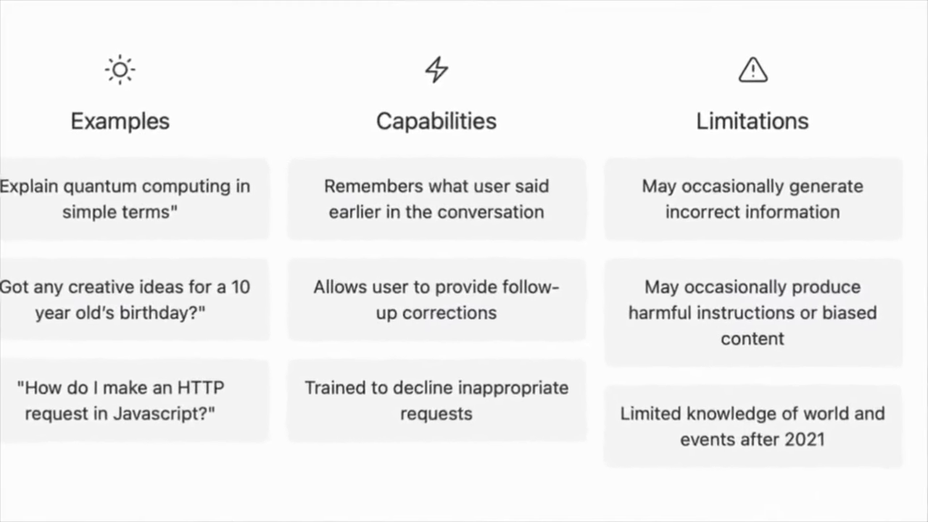
scroll("up", 3)
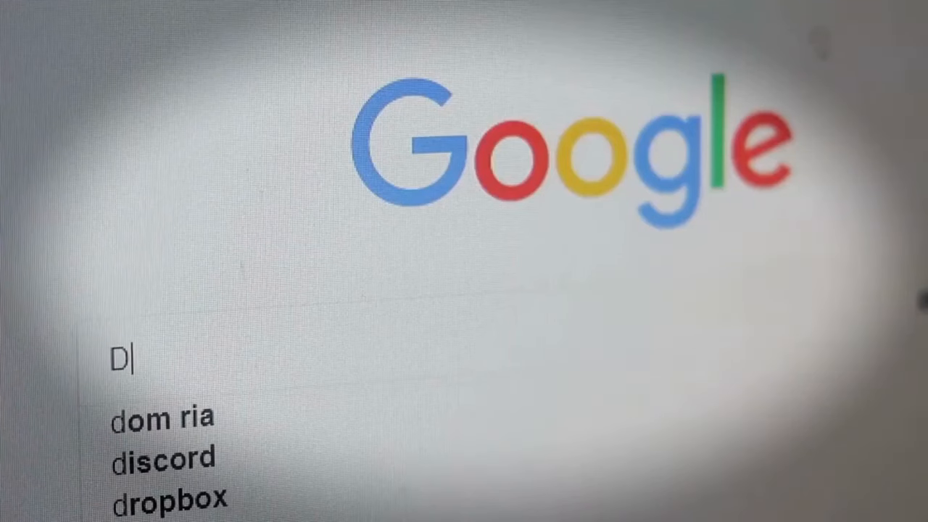
type("EPRES")
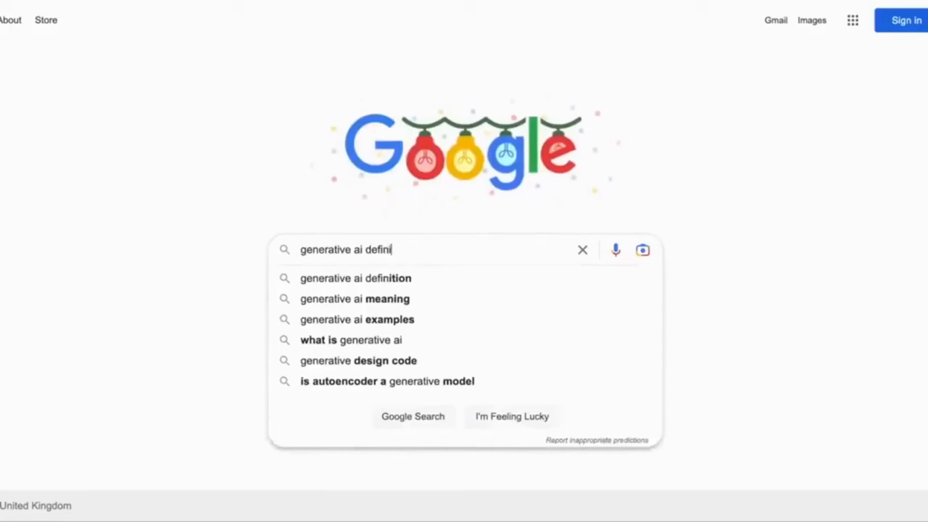
Read ChatGPT's 300-word essay on leading educational organizational change.
left_click(355, 278)
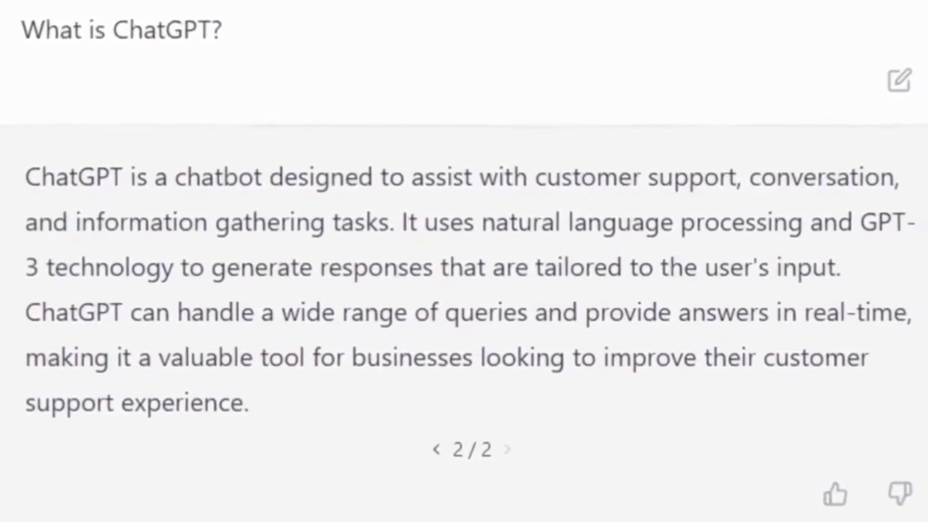
scroll("down", 3)
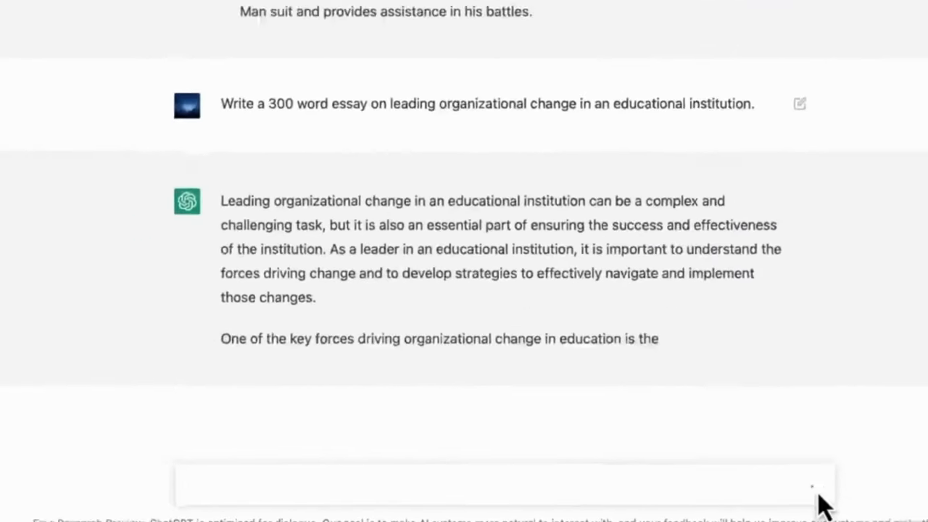
scroll("down", 3)
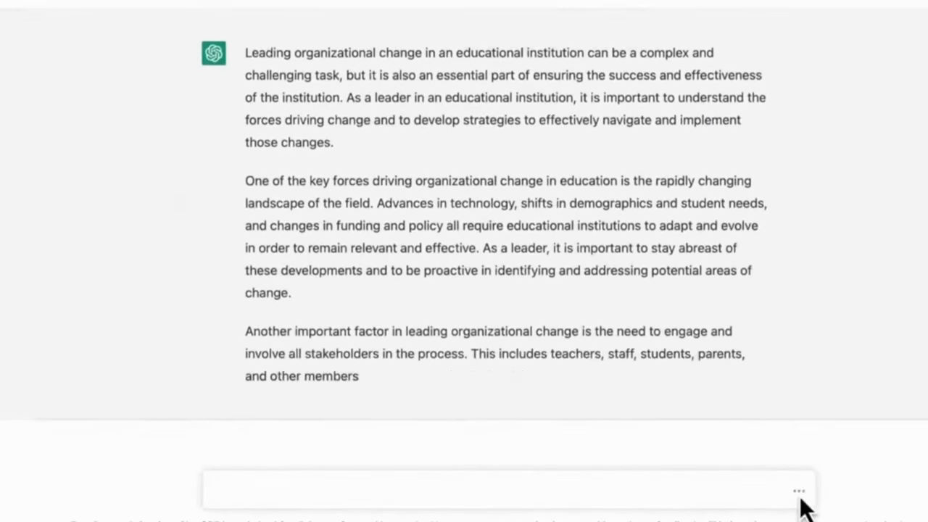